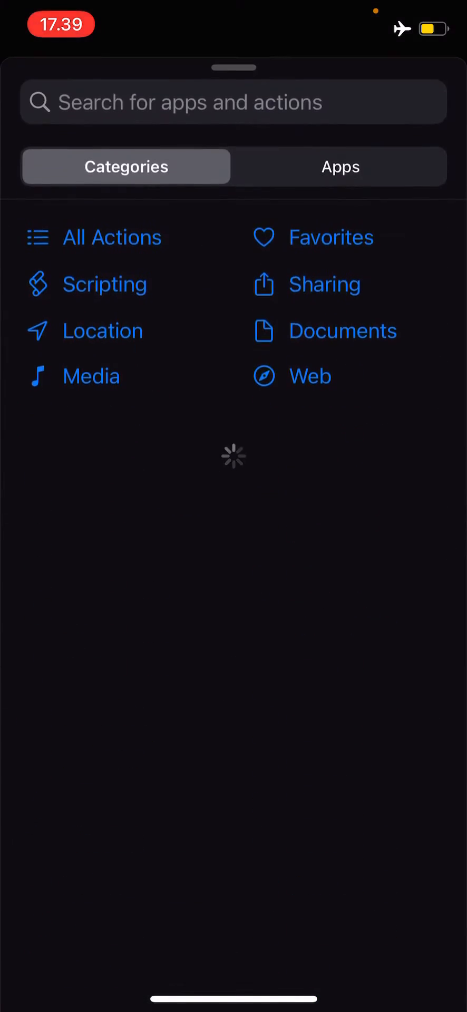
Add the Mask Image action from the Media category to the shortcut
left_click(90, 375)
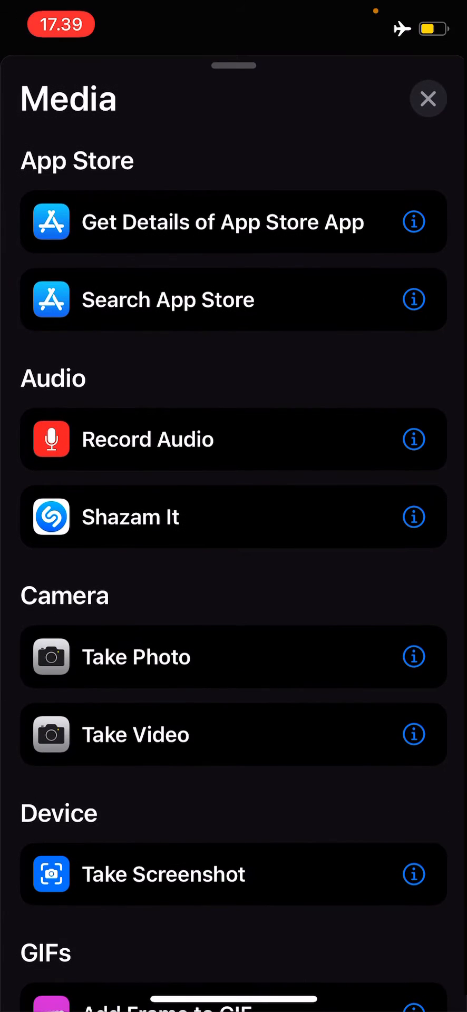
scroll("down", 3)
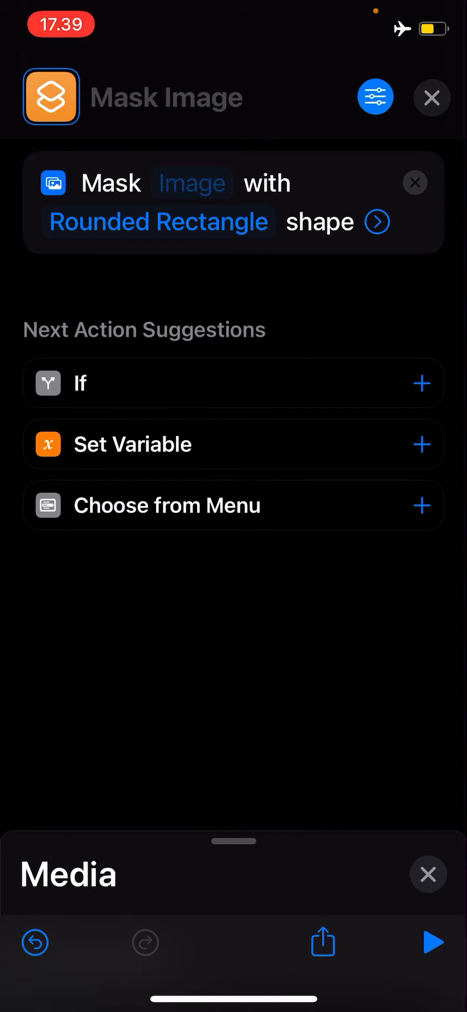
Change the Mask Image shape from Rounded Rectangle to Ellipse
left_click(159, 221)
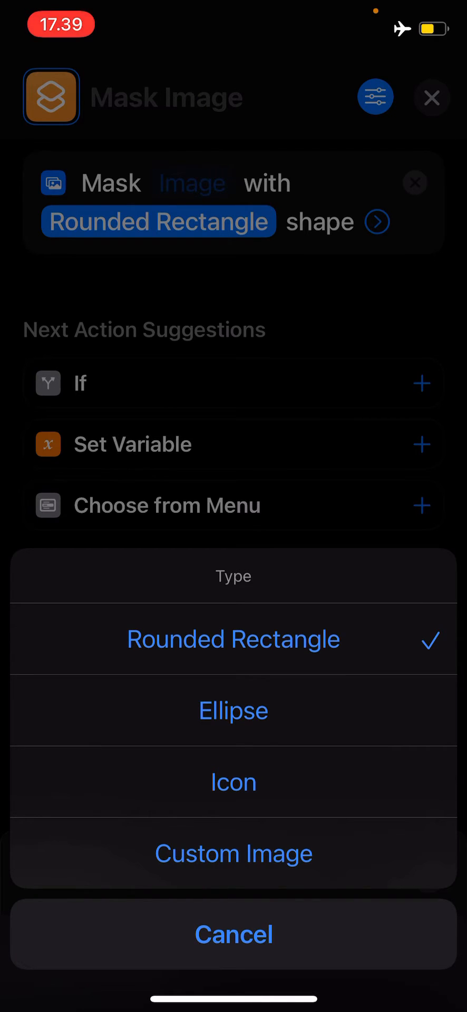
left_click(233, 709)
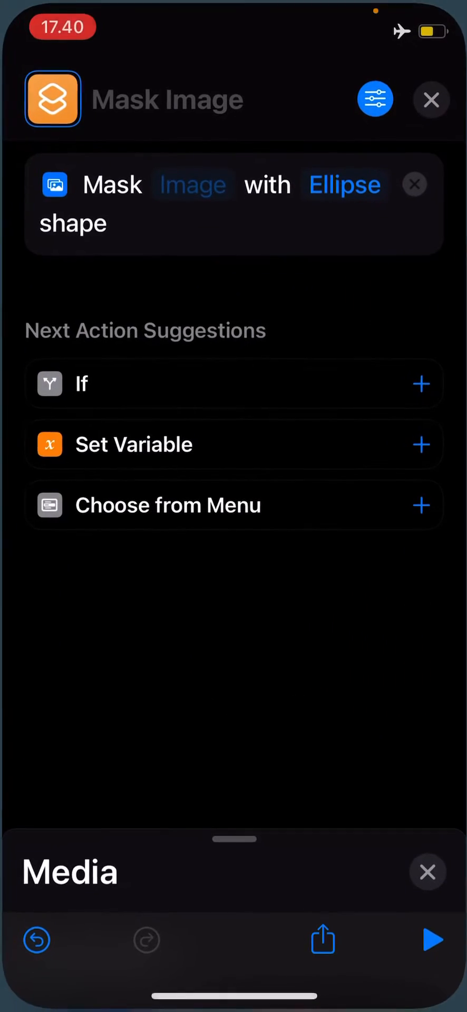
Run the shortcut and bring up the share sheet for the circle-masked cat image
left_click(191, 183)
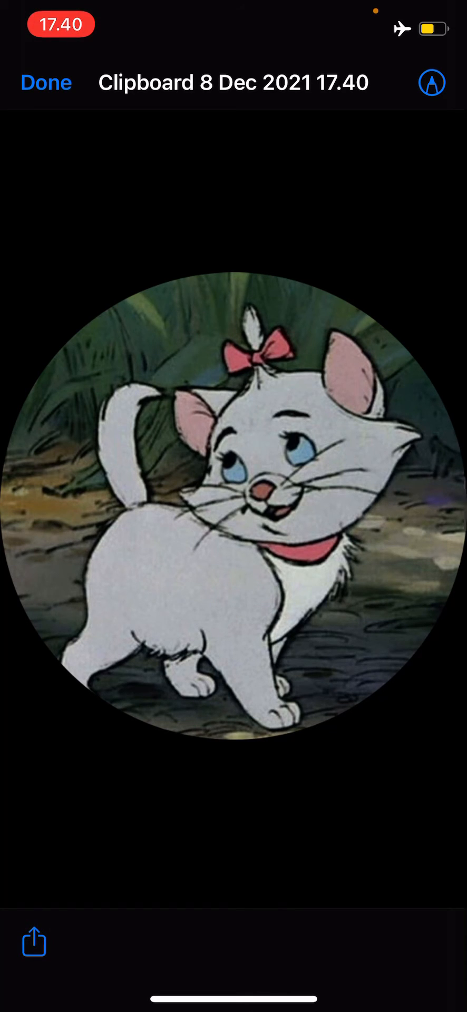
left_click(33, 943)
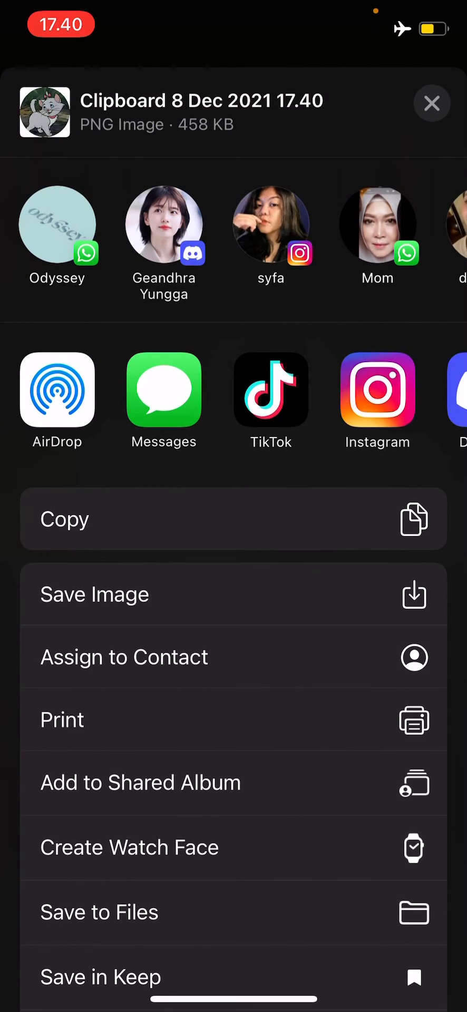